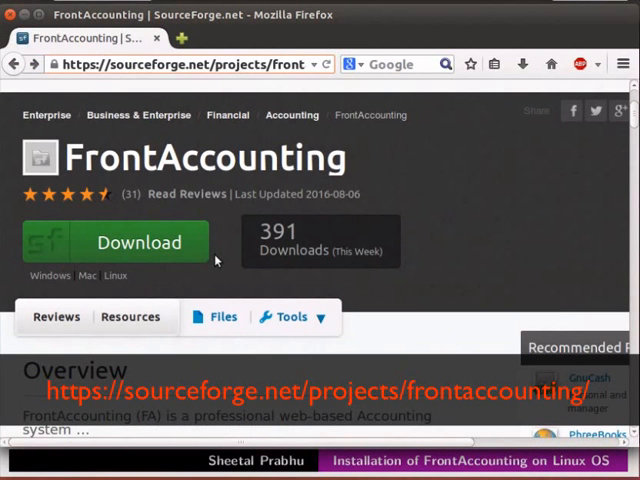
Step: Download frontaccounting-2.3.25.tar.gz from SourceForge and save the file to disk
left_click(139, 242)
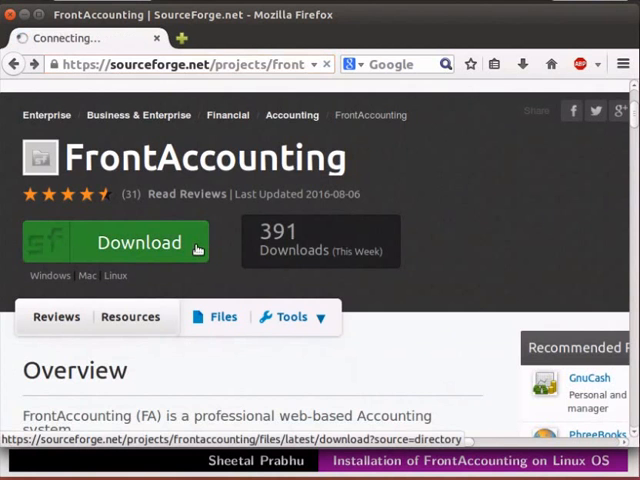
left_click(138, 242)
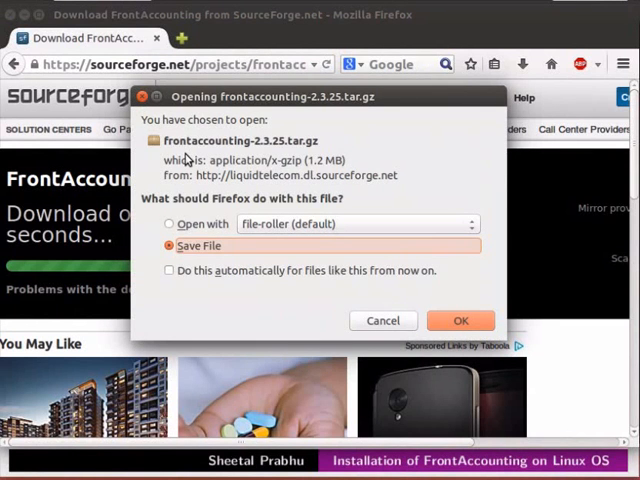
mouse_move(435, 305)
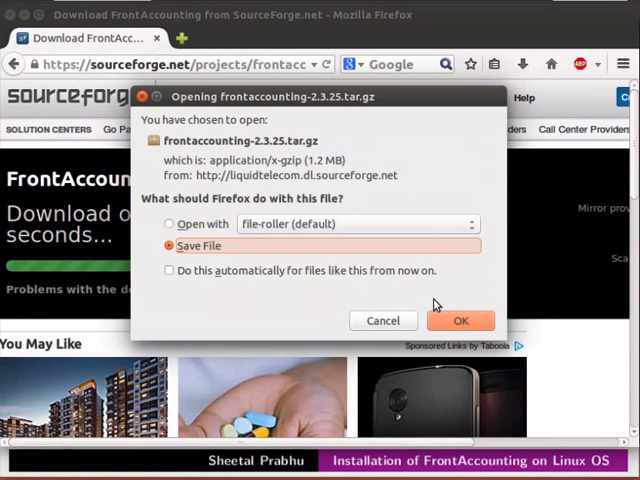
left_click(460, 320)
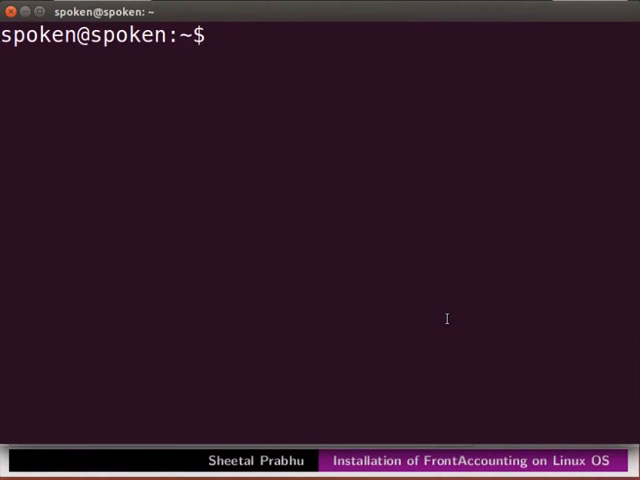
Step: Run 'sudo apt-get update' to refresh the package lists
type("sudo")
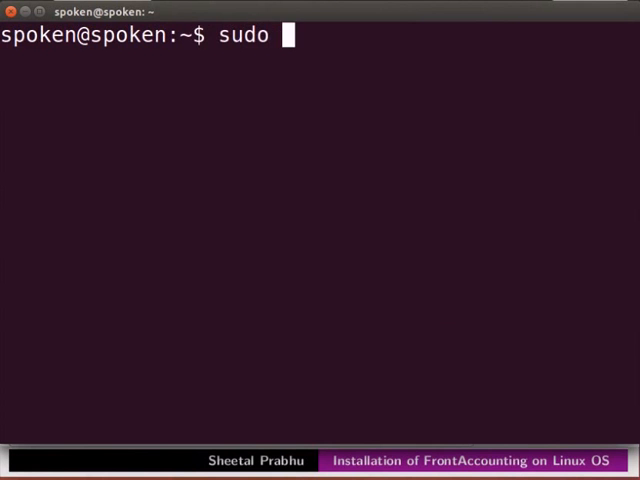
type("apt-")
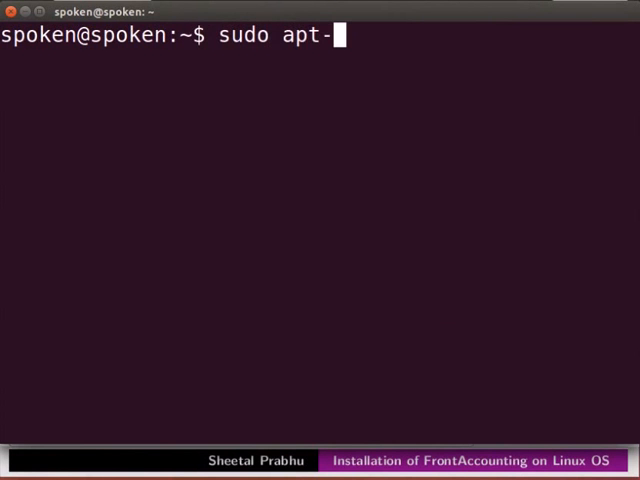
type("get")
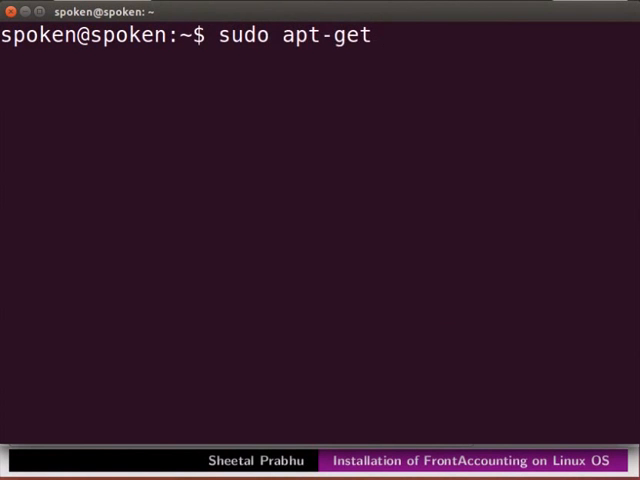
type("update")
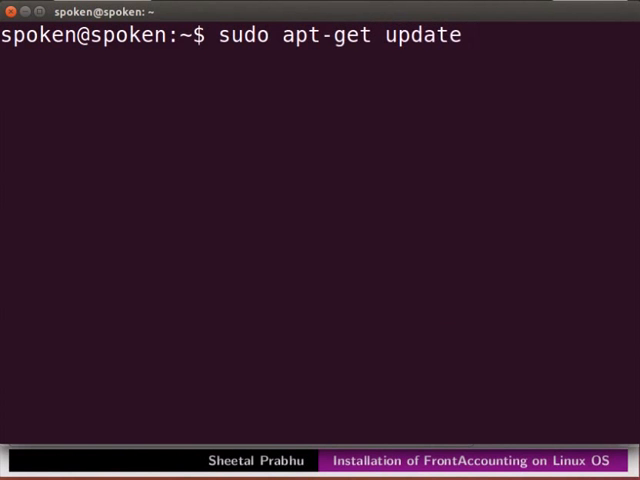
key("Return")
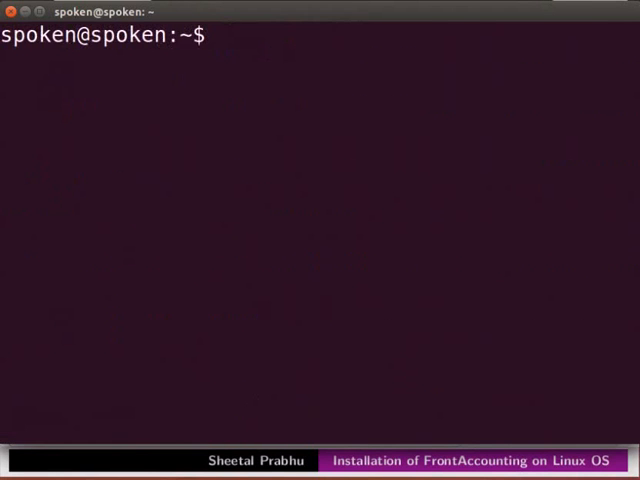
Step: Install apache2 and libapache2-mod-auth-mysql with apt-get, answering y to add ten packages
type("s")
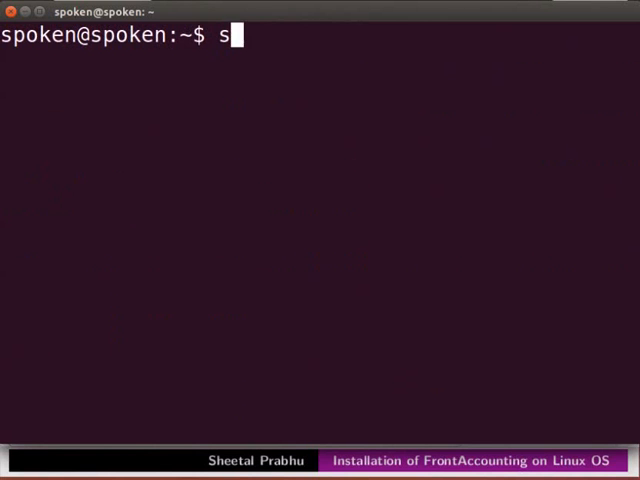
type("udo")
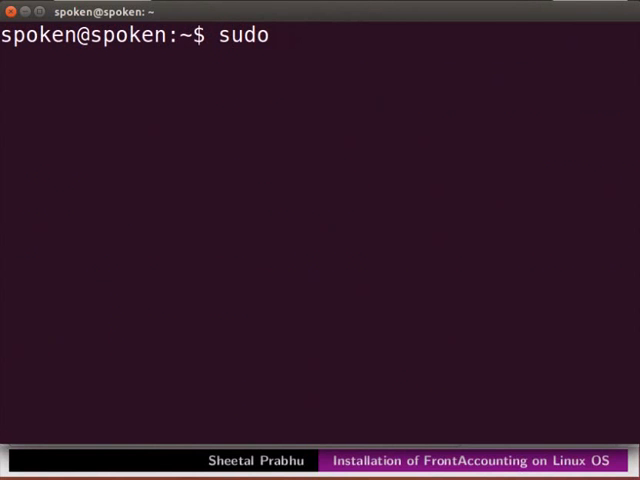
type("apt-g")
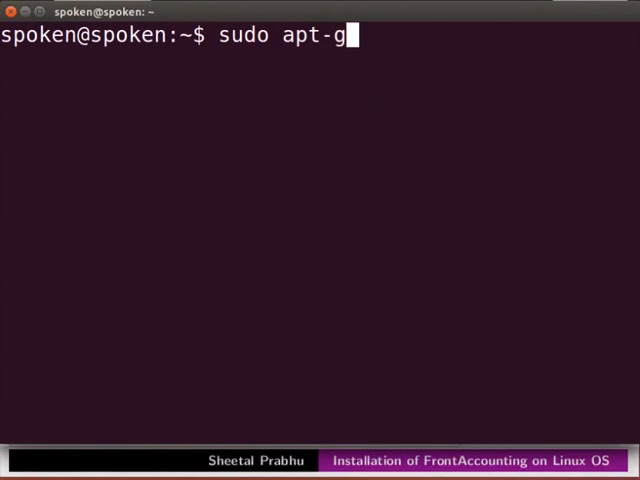
type("et ins")
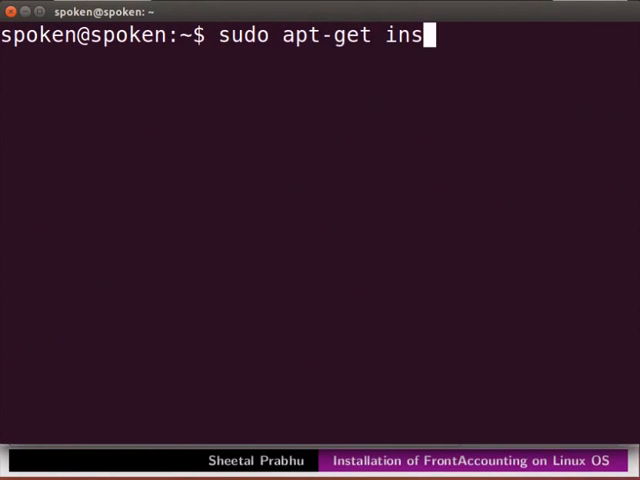
type("tall a")
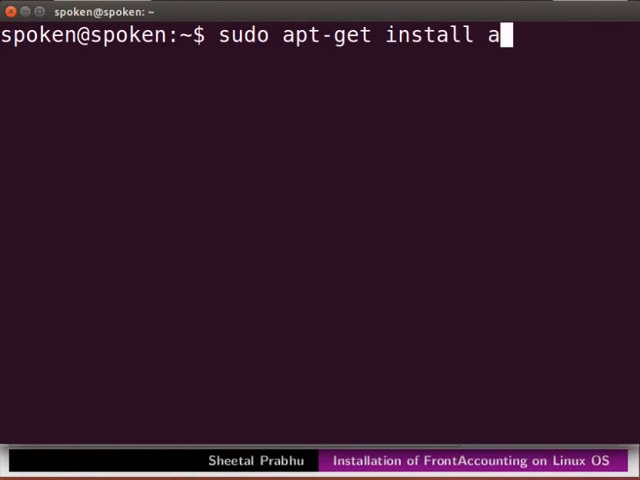
type("pache2 lib")
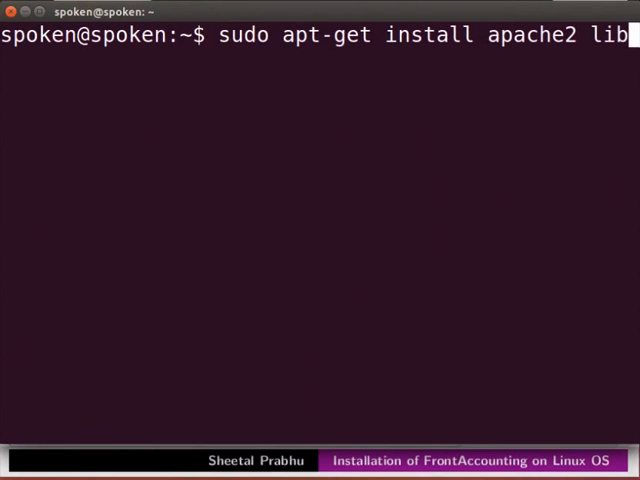
type("apache2")
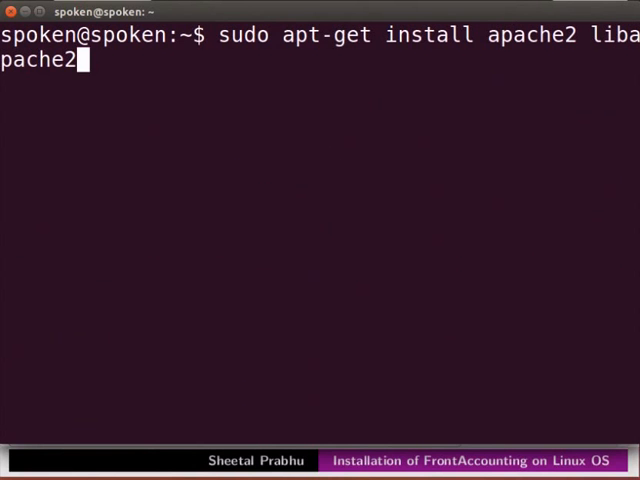
type("-mod-")
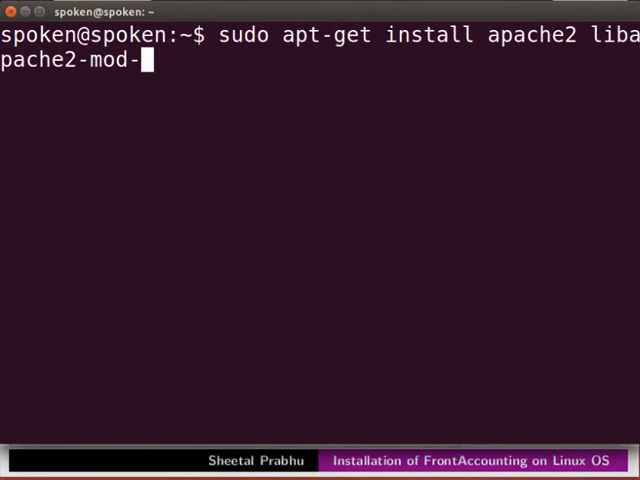
type("au")
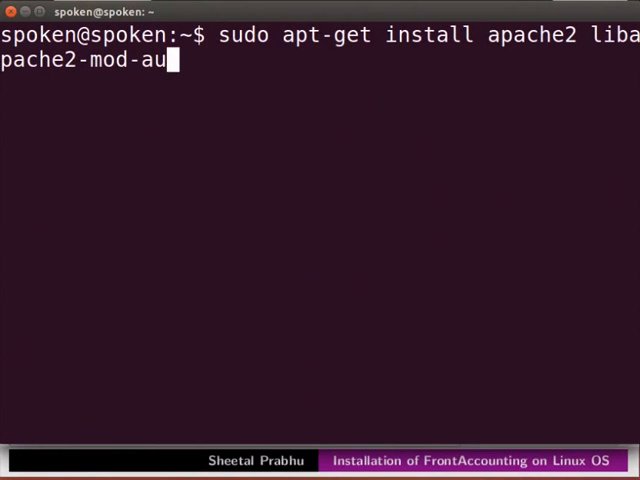
type("th-mys")
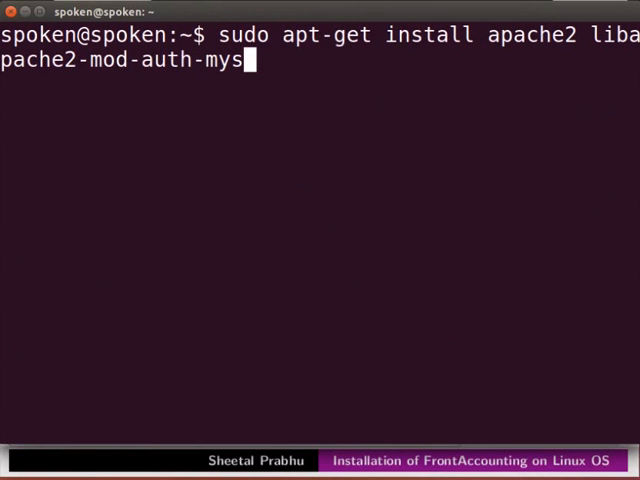
type("ql")
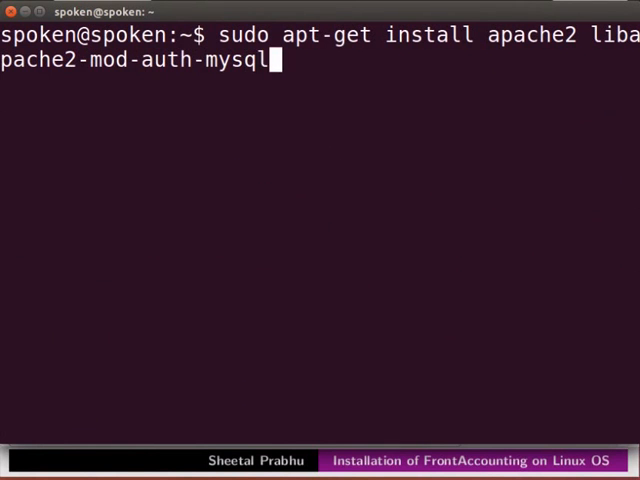
key("Return")
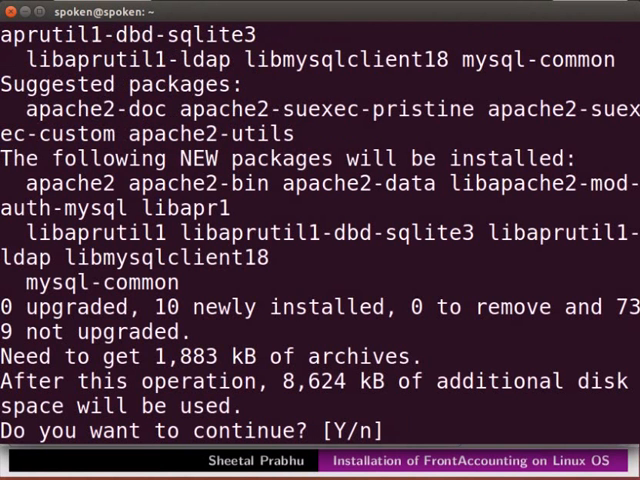
type("y")
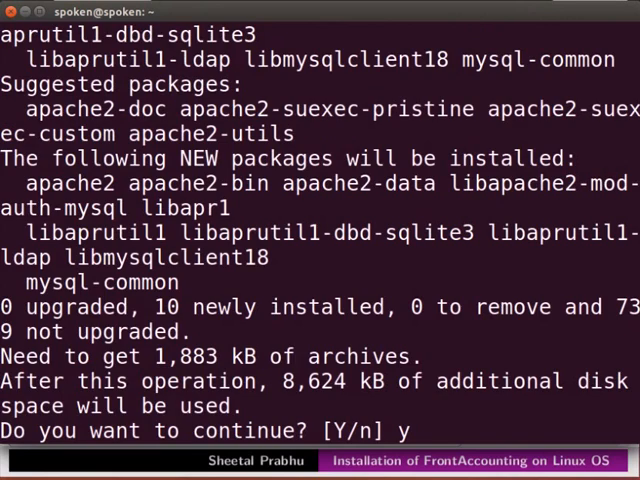
key("Return")
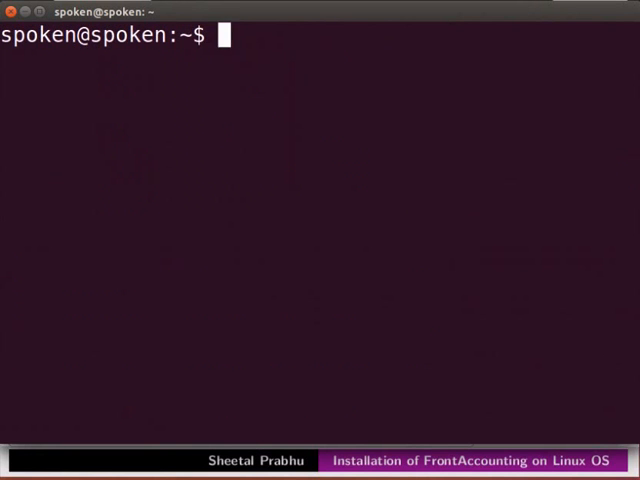
Step: Run 'sudo apt-get install php5 php5-mysql mysql-server' and confirm with y
type("sudo a")
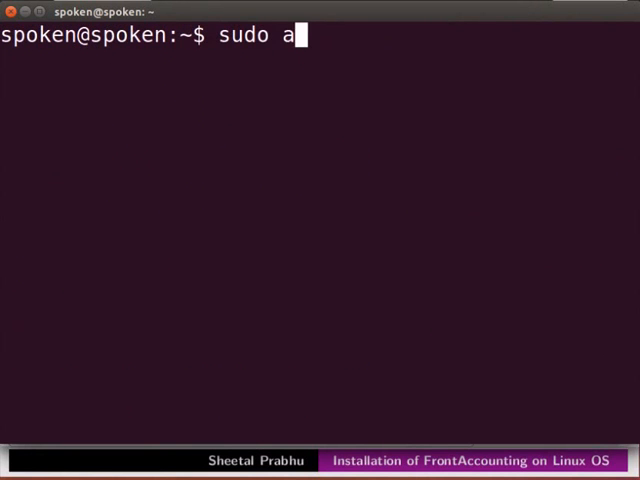
type("pt-get")
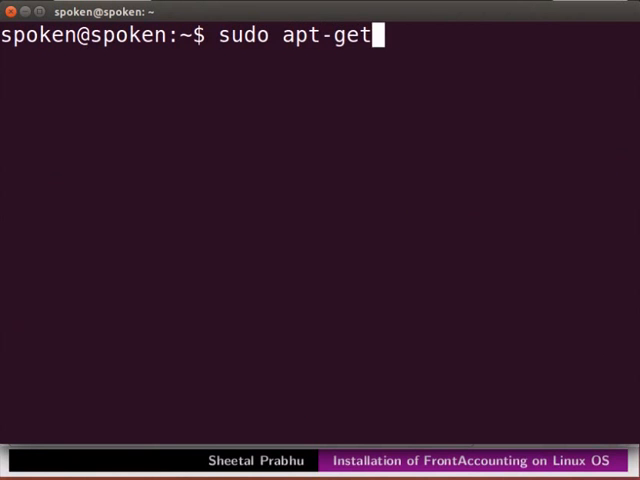
type("insta")
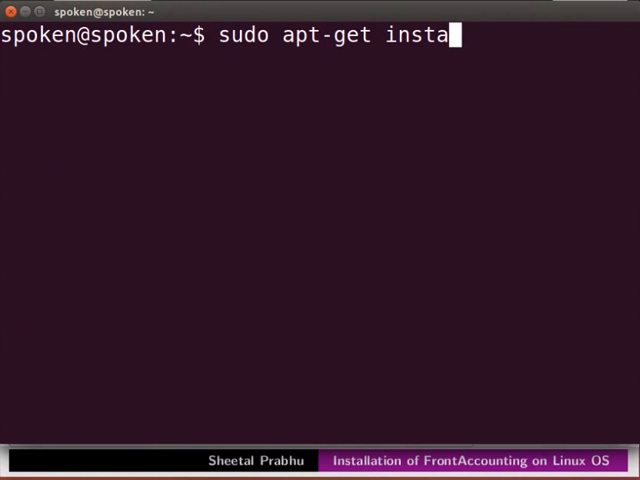
type("ll php")
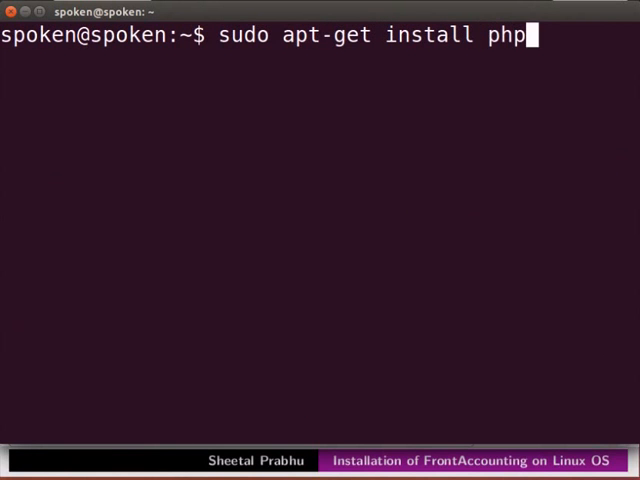
type("5 p")
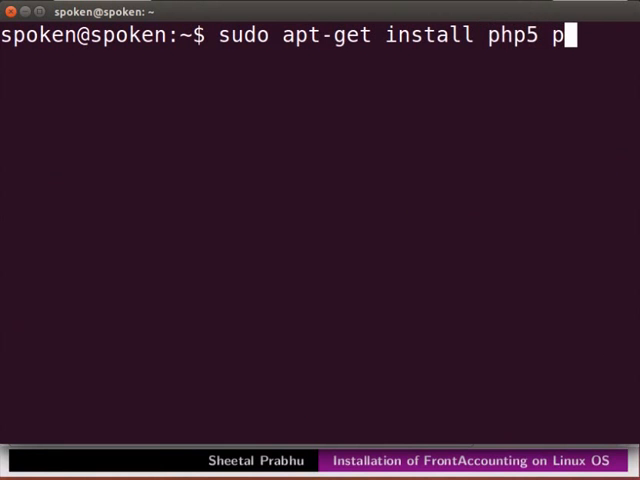
type("hp5-mys")
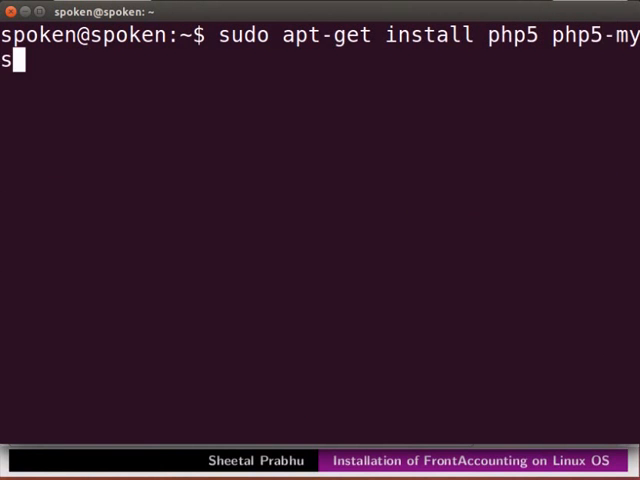
type("ql")
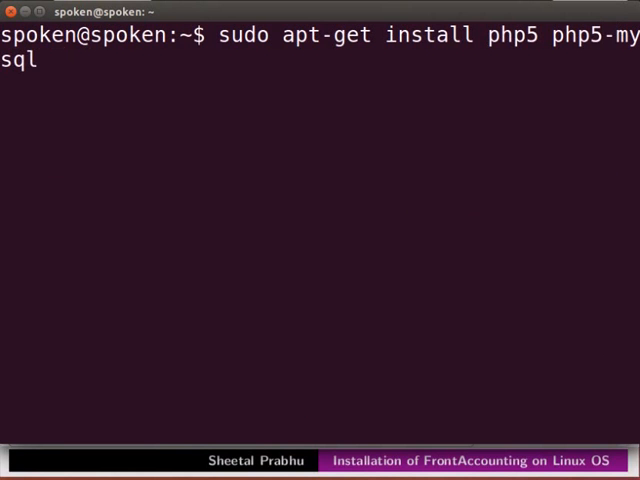
type("mysql")
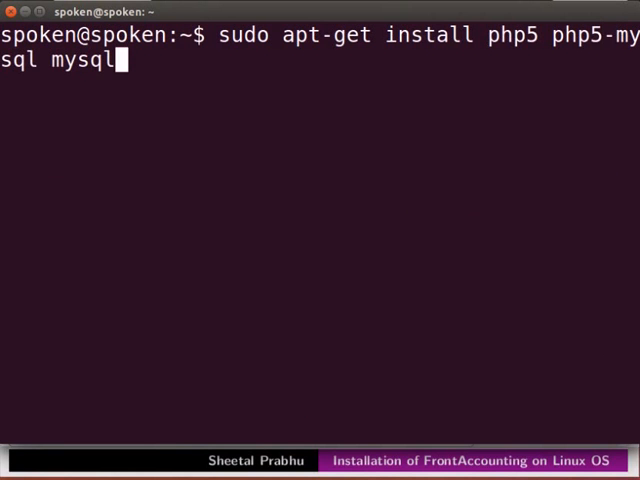
type("-server")
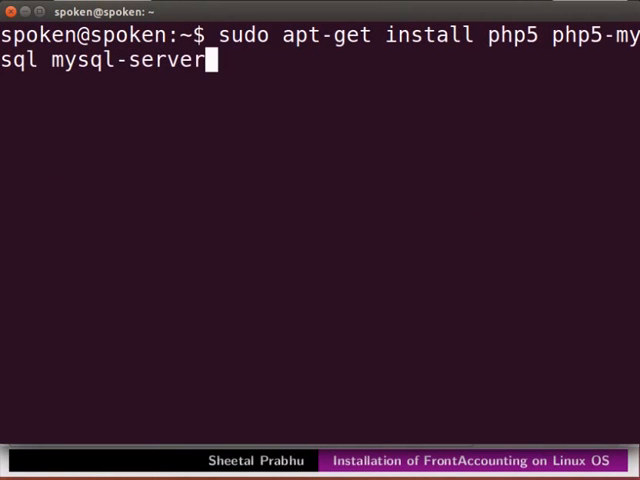
key("Return")
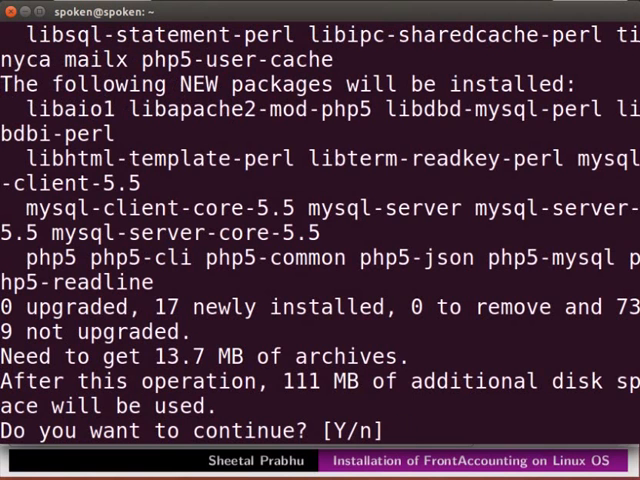
type("y")
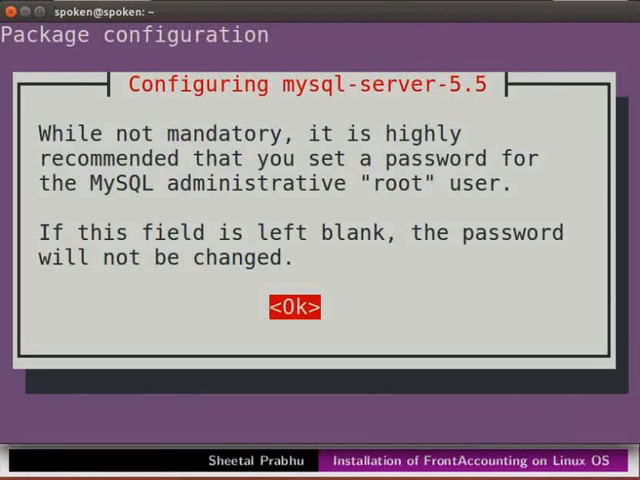
Step: Acknowledge the mysql-server notice and enter and repeat the MySQL root password
left_click(294, 306)
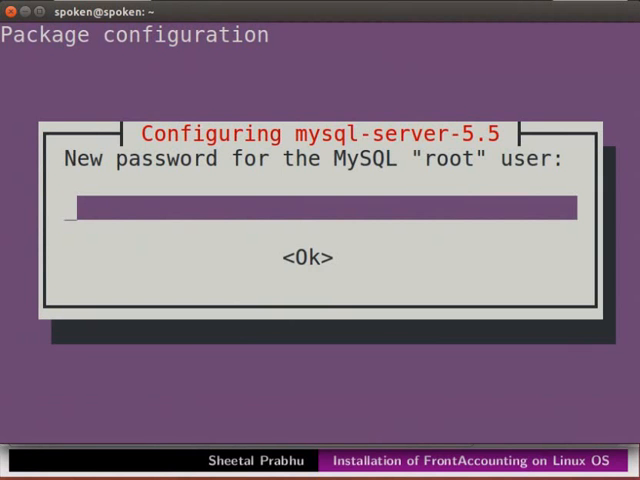
type("****")
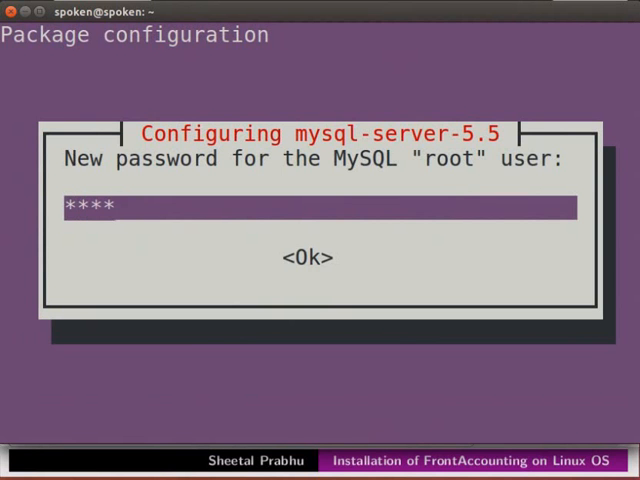
type("***")
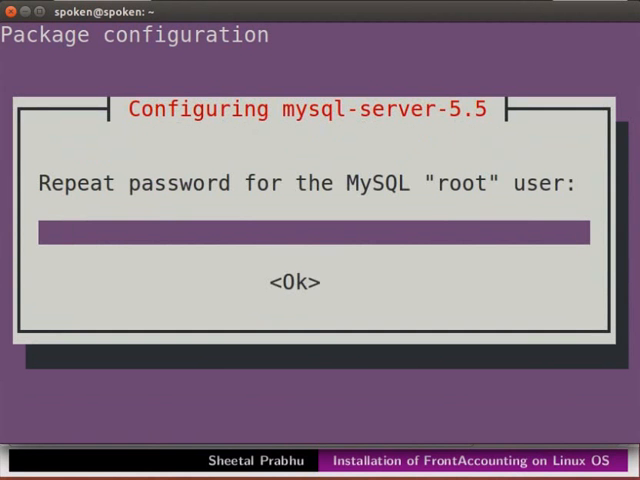
type("*")
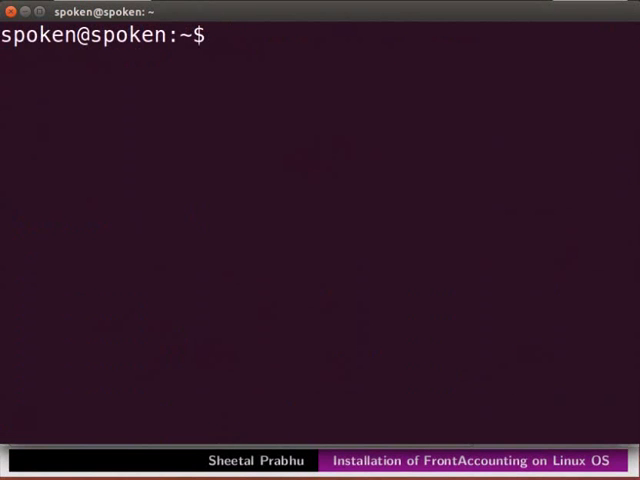
Step: Run 'mysql -u root -p' to open the MySQL client as root
type("my")
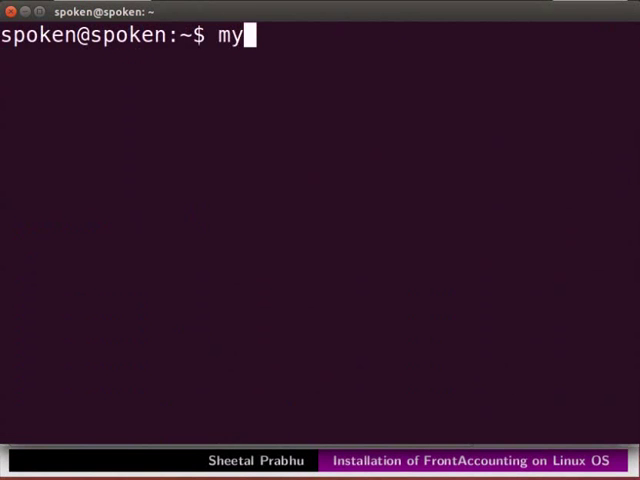
type("sql -")
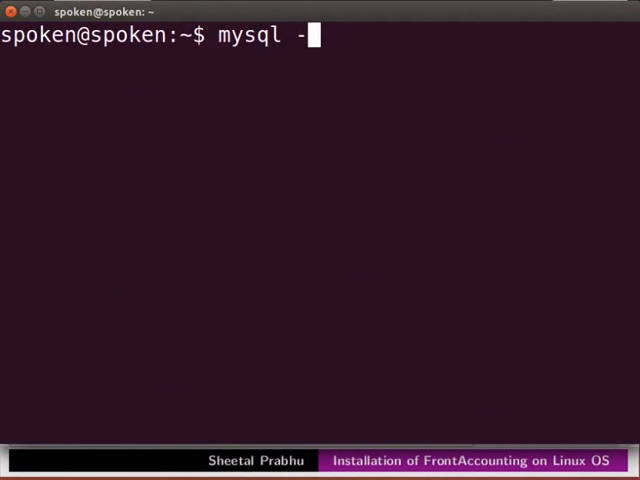
type("u roo")
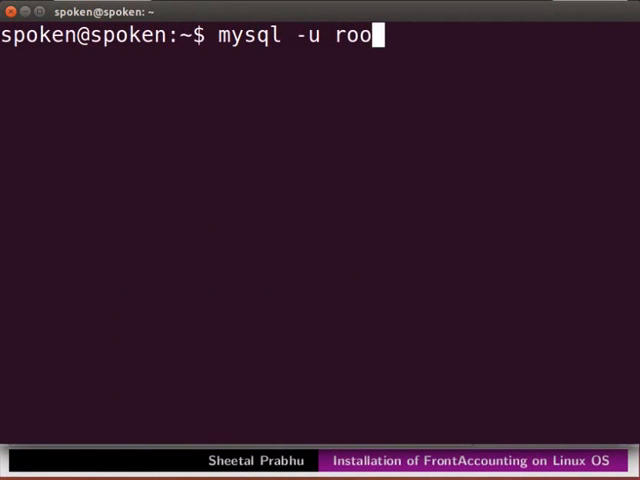
type("t")
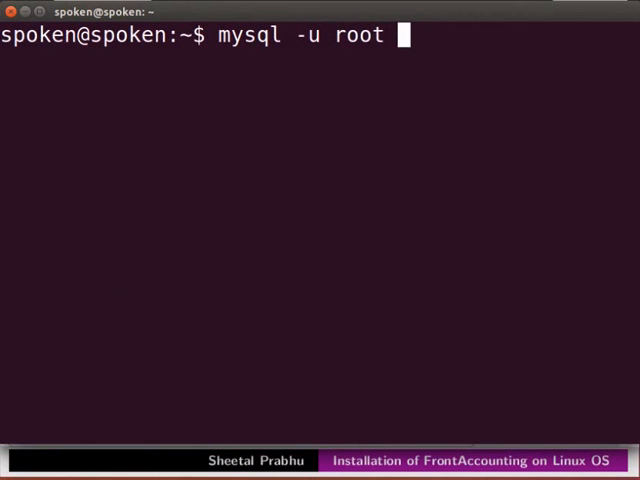
type("-p")
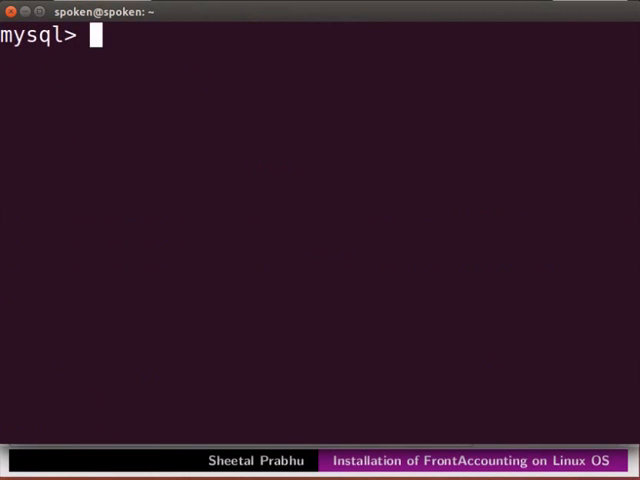
Step: Run 'create database frontacc;' at the mysql> prompt, then 'quit;' back to the shell
type("create database frontacc;")
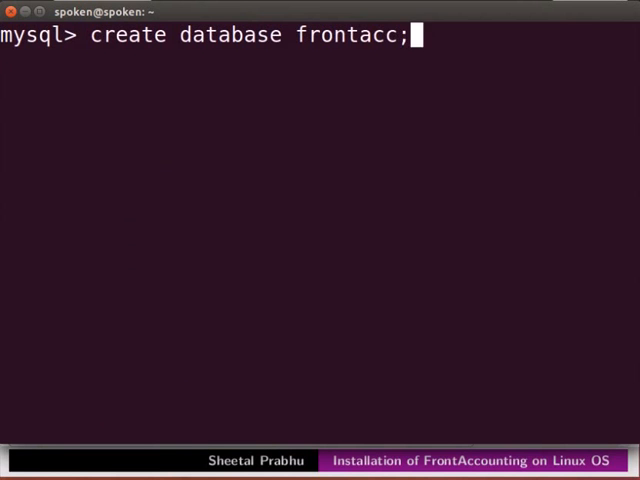
key("Return")
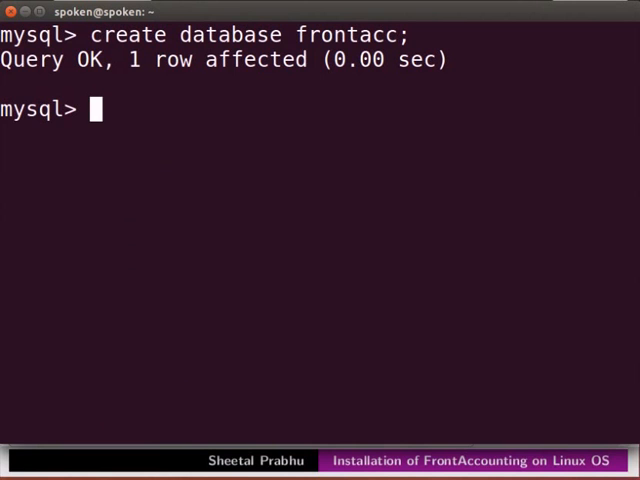
type("qu")
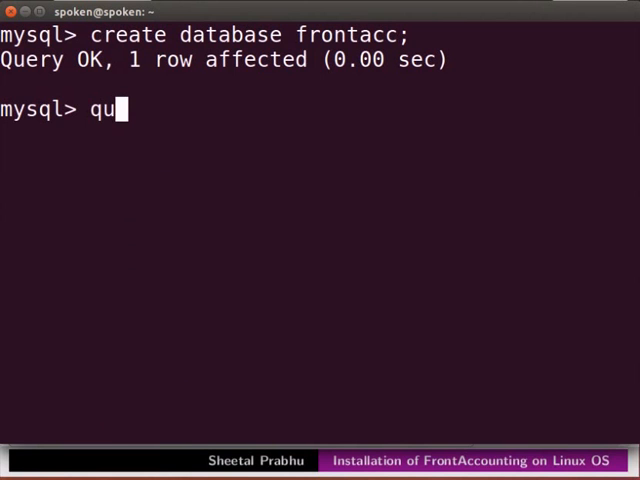
type("it;")
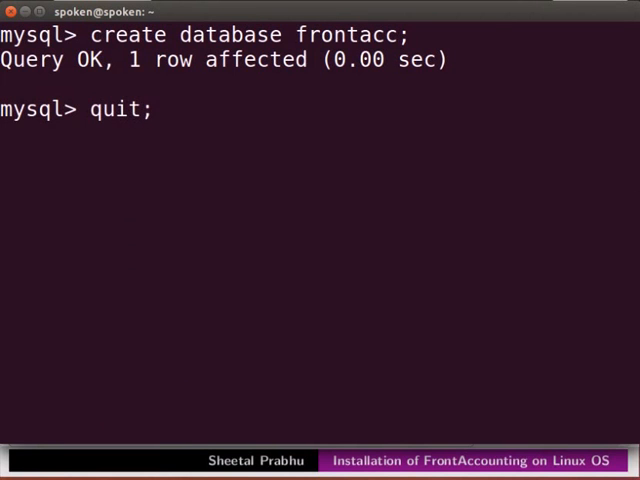
key("Return")
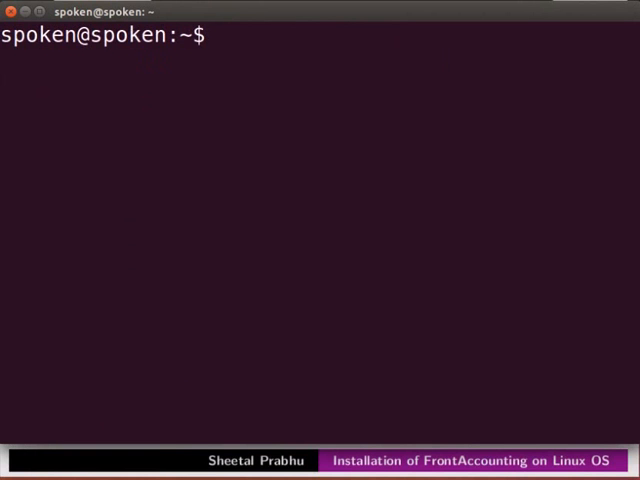
Step: Change to Downloads and run 'sudo tar -zxvf frontaccounting-2.3.25.tar.gz'
type("c")
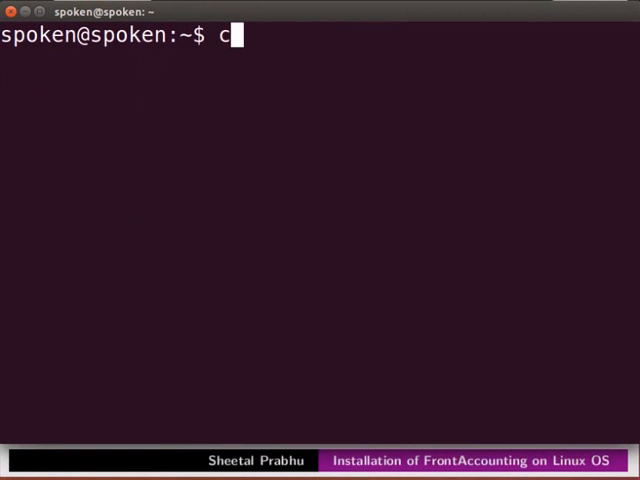
type("d Downloads/")
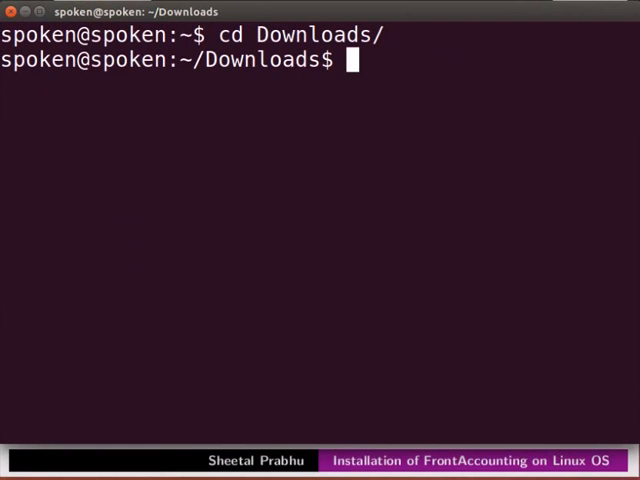
type("sudo tar -zxvf frontaccounting-2.3.25.tar.gz")
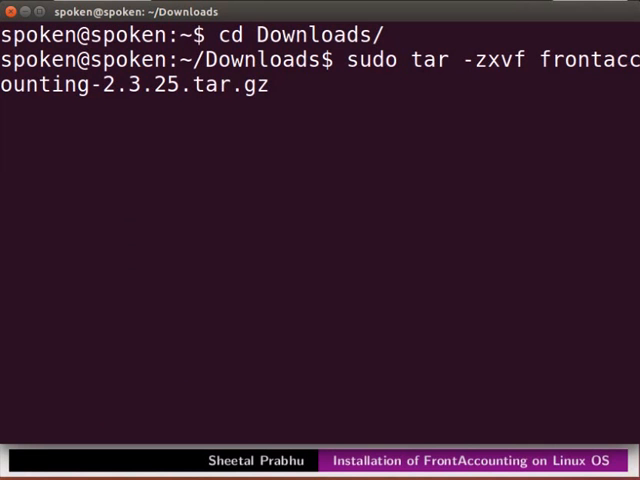
key("Return")
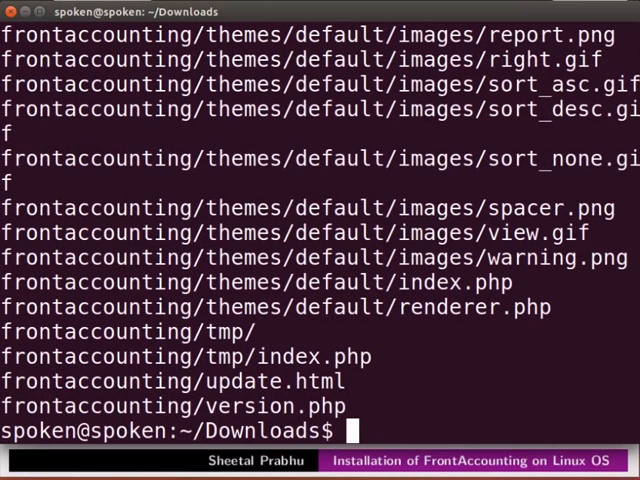
Step: Rename the frontaccounting folder to account and sudo-move it into /var/www/html/
type("mv")
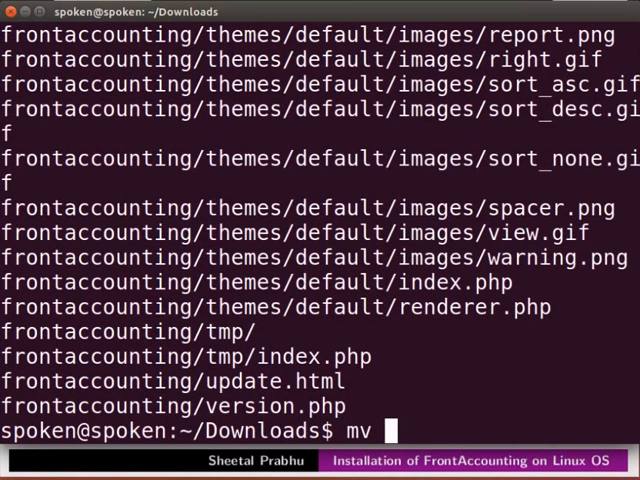
type("frontaccounting account")
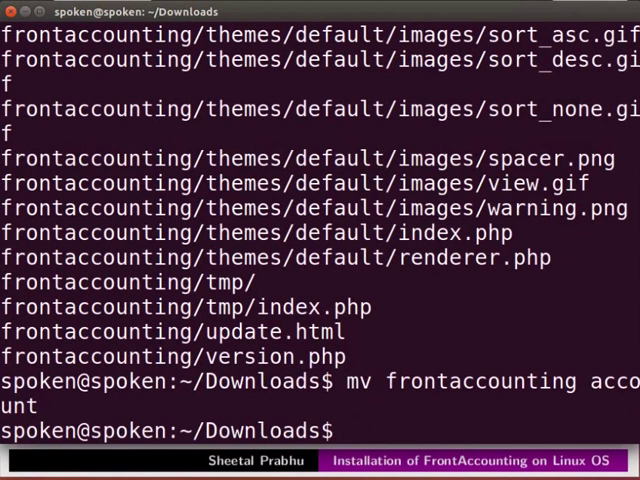
type("s")
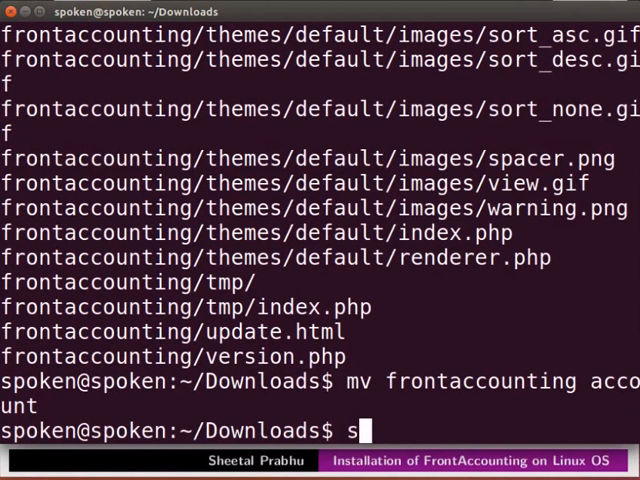
type("udo")
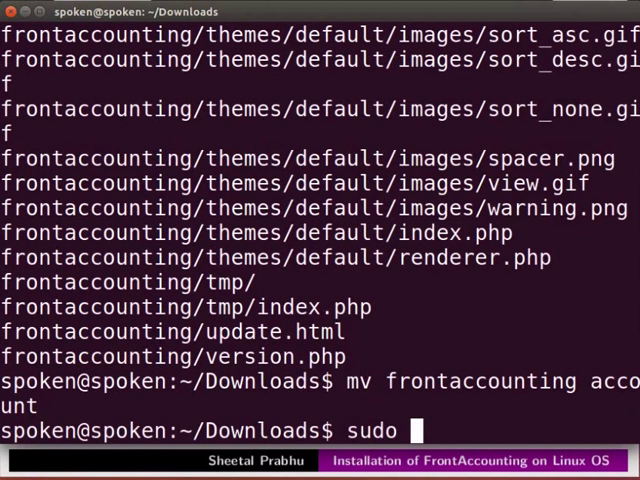
type("mv account")
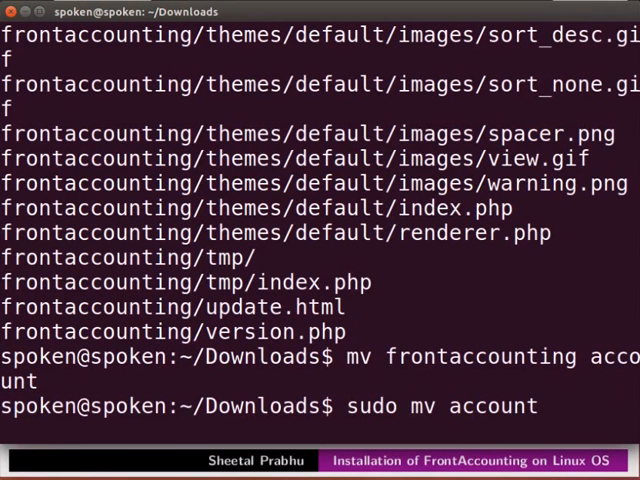
type("/var/")
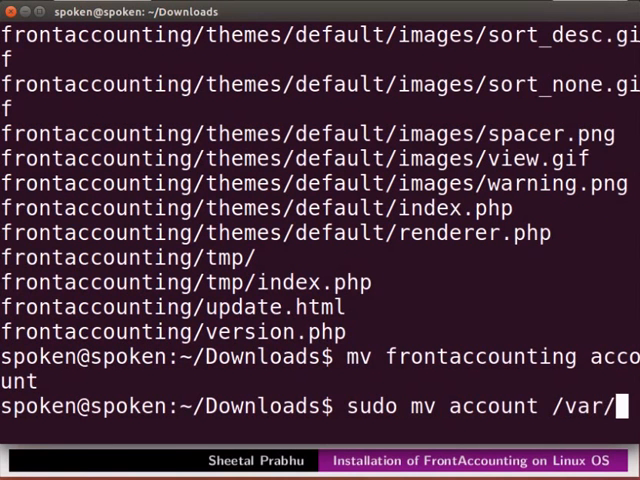
type("ww/ht")
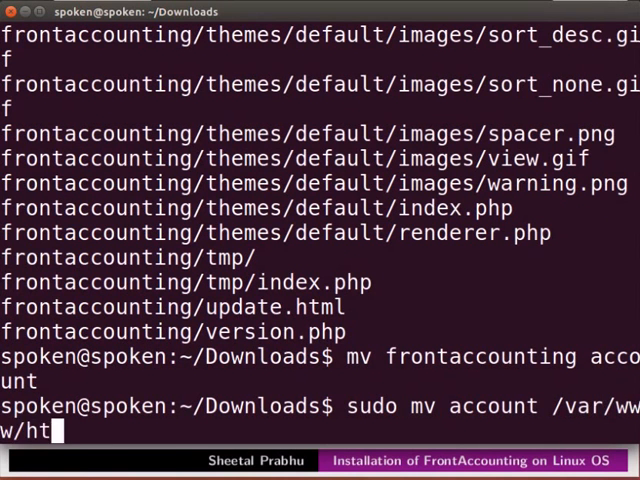
type("ml/")
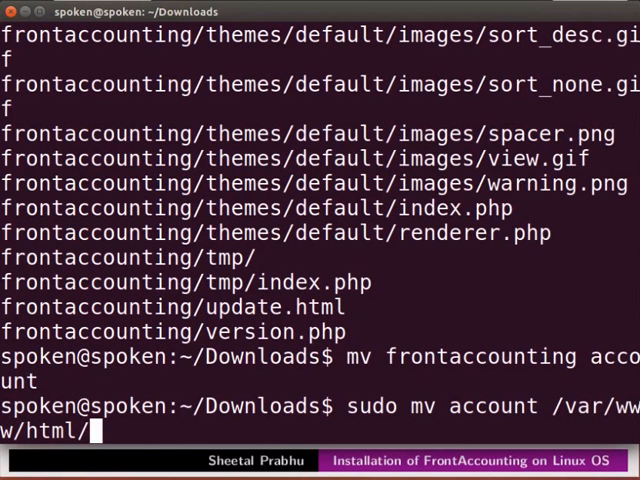
key("Return")
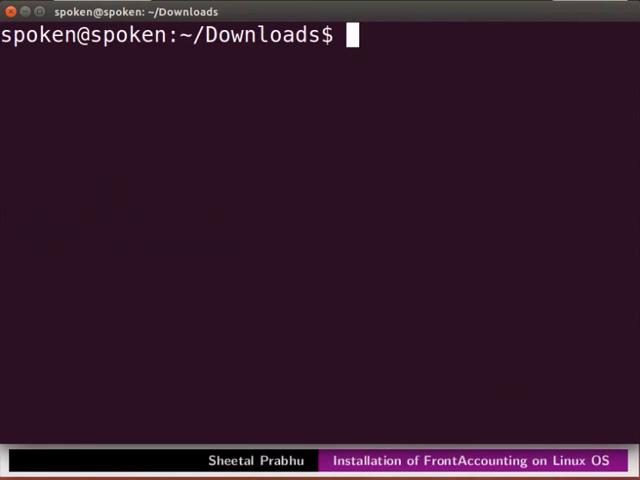
Step: Change directory to /var/www/html/
type("cd /")
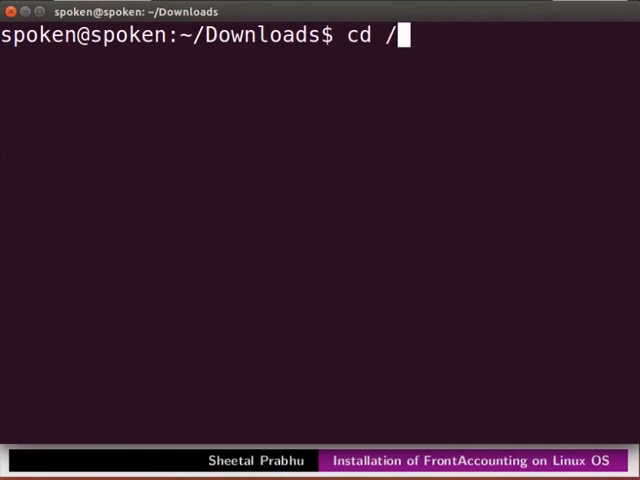
type("var/www/")
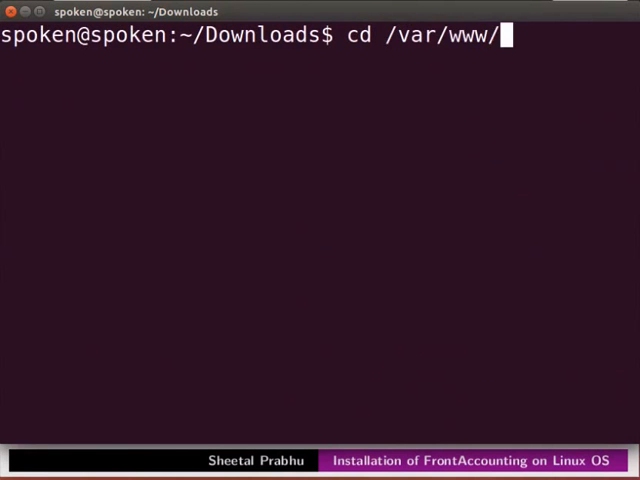
type("html/")
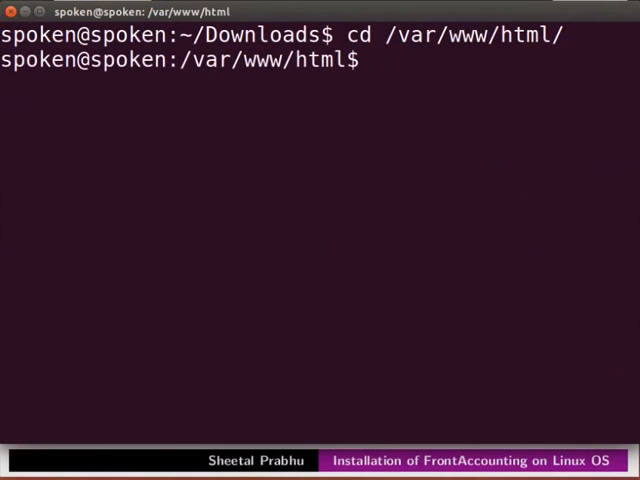
Step: Type 'sudo chmod -R 777 account/' to open up the account folder's permissions
type("sudo chmo")
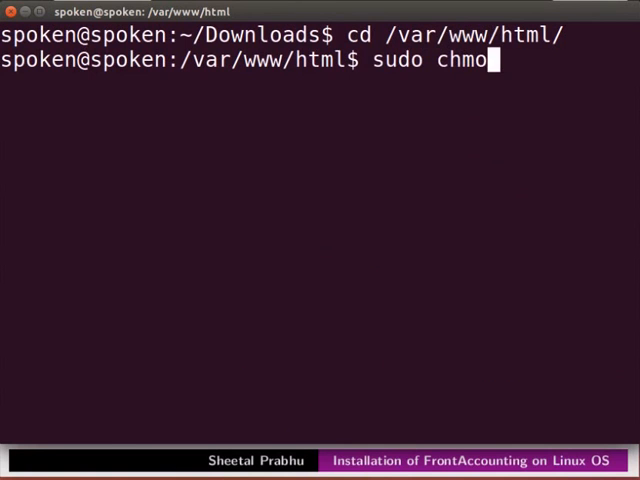
type("d -")
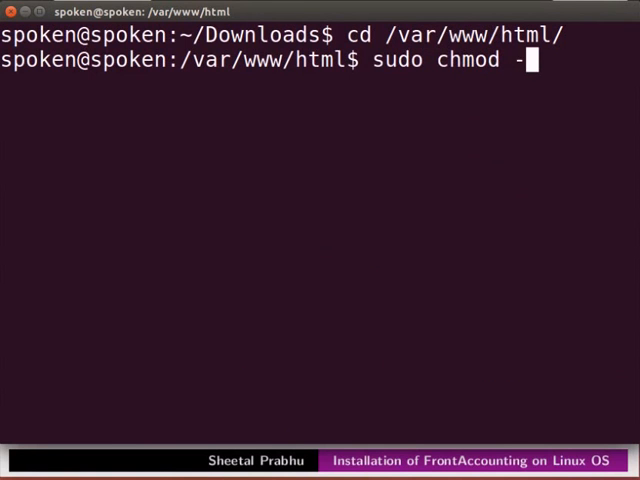
type("R")
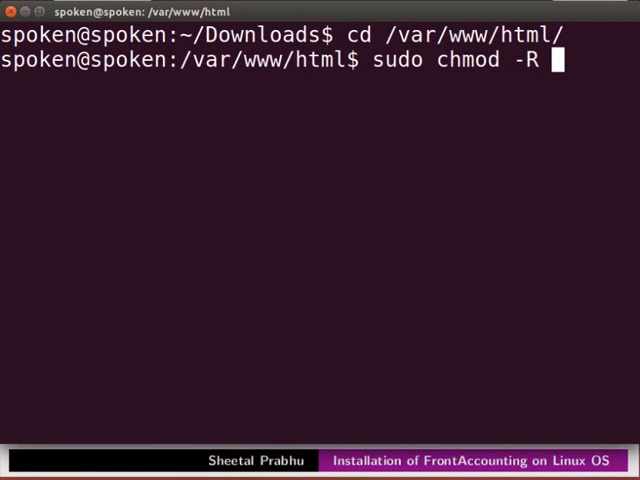
type("7")
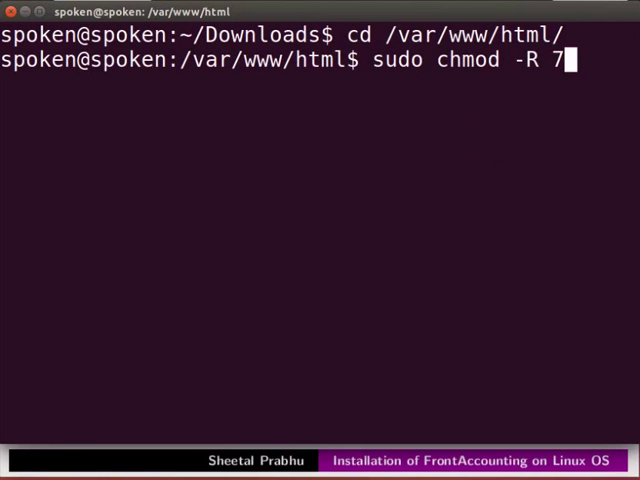
type("77 a")
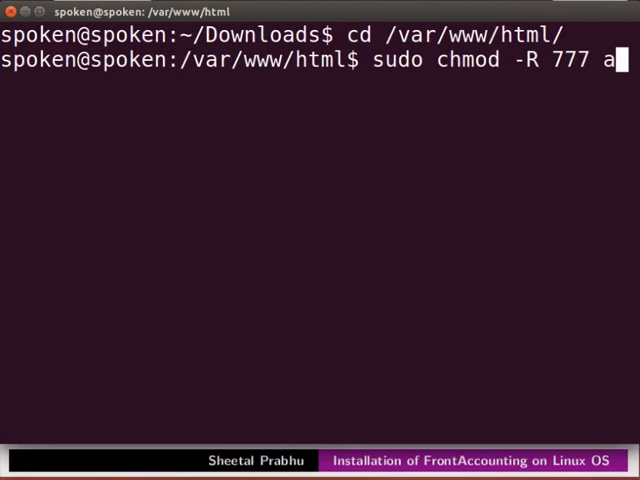
type("ccount/")
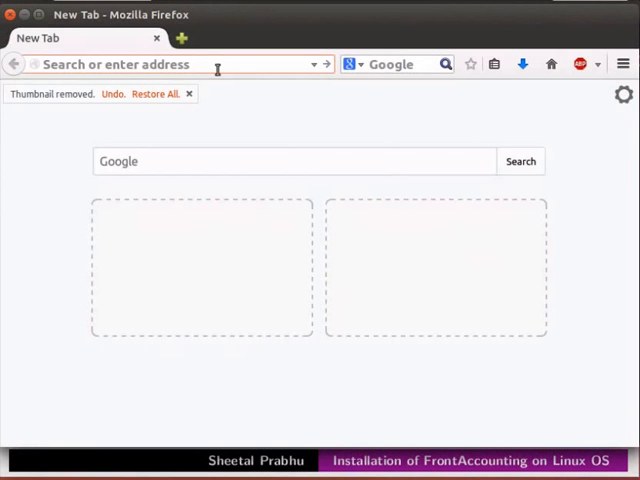
Step: Load localhost/account and scroll through the Step 1 System Diagnostics, all reported Ok
type("localhost/account/install/index.php")
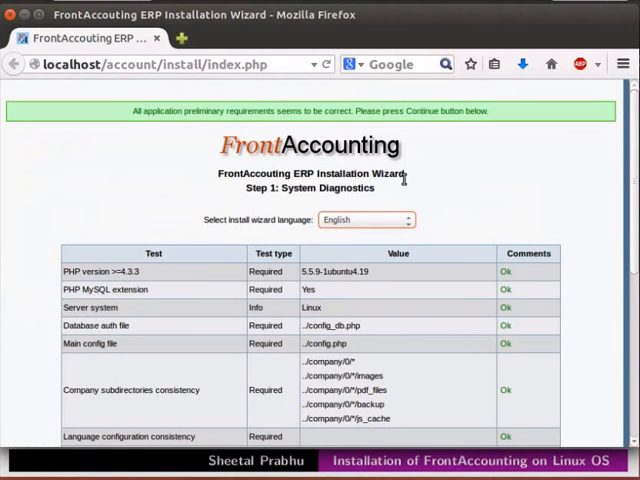
mouse_move(340, 202)
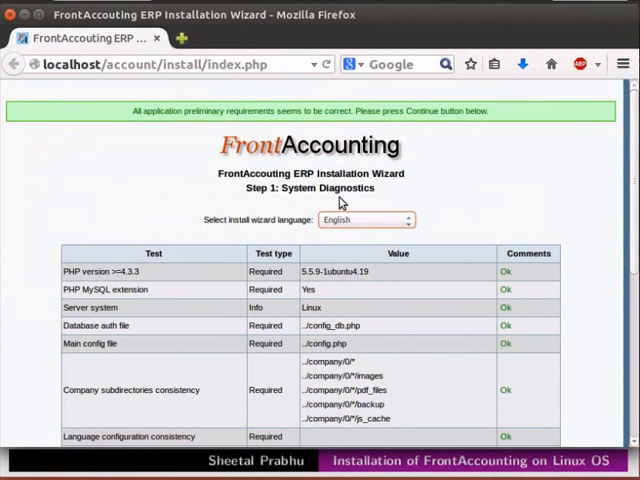
mouse_move(388, 199)
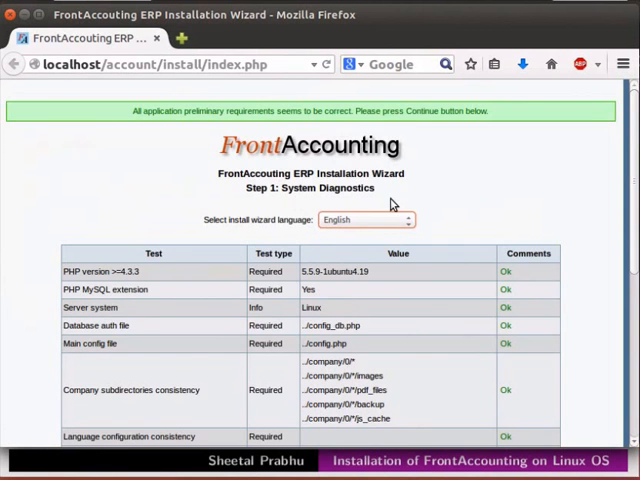
scroll("down", 3)
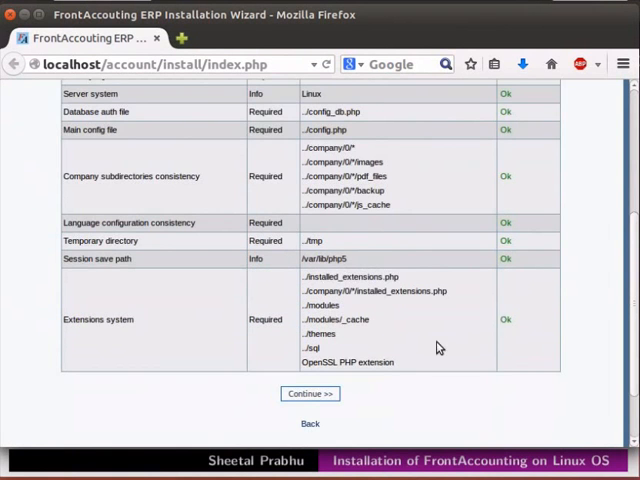
left_click(310, 393)
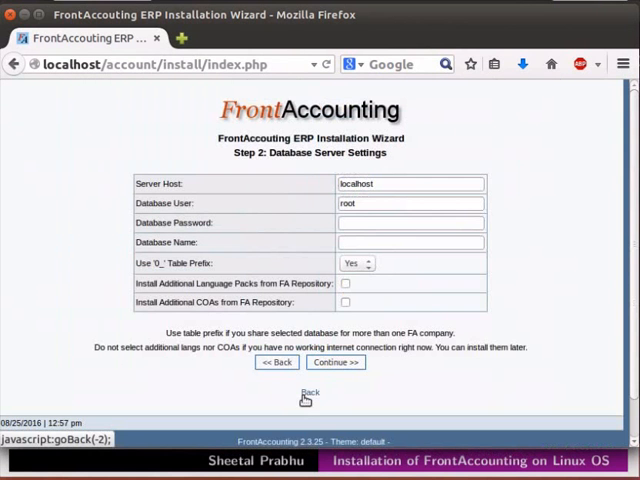
mouse_move(336, 398)
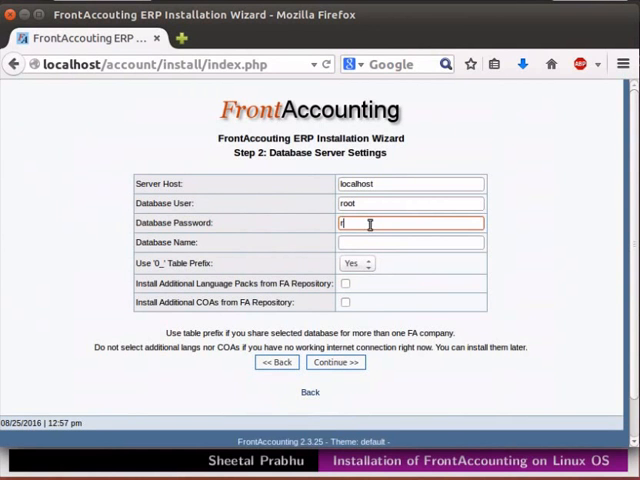
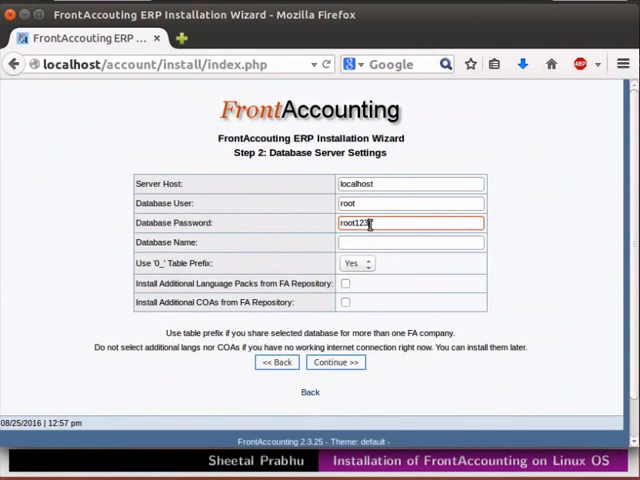
left_click(410, 242)
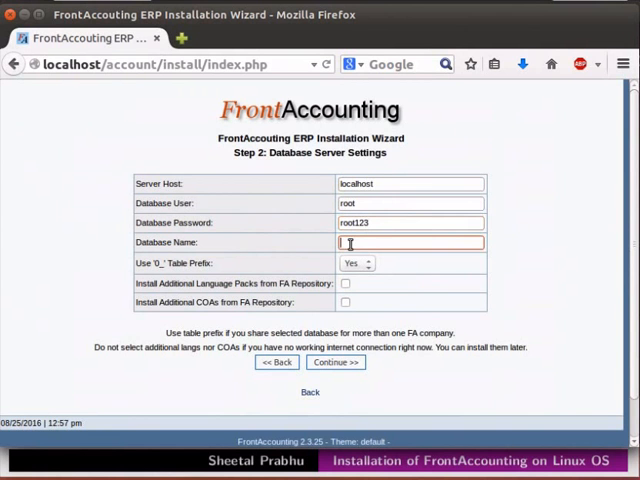
type("frontacc")
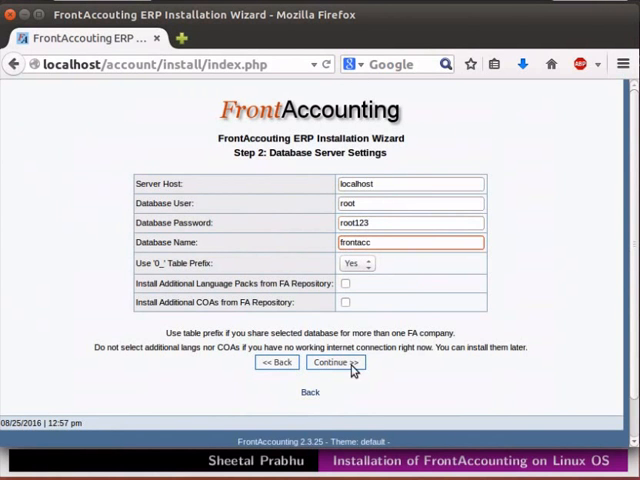
left_click(336, 362)
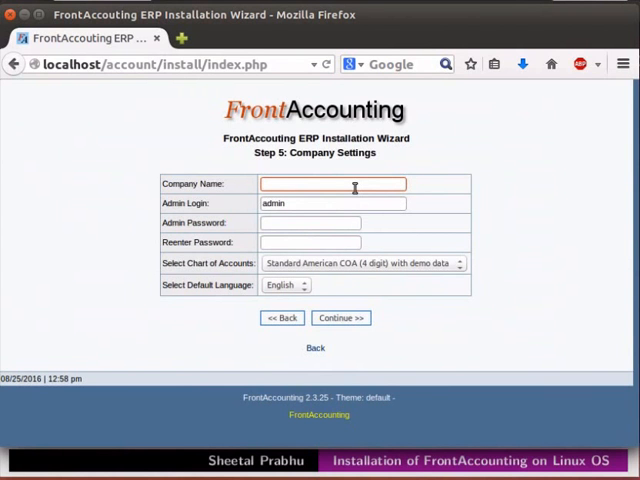
Step: Enter company name 'ST Co.Pvt.Ltd.' and the admin password in both fields
type("ST Co.Pvt.Ltd.")
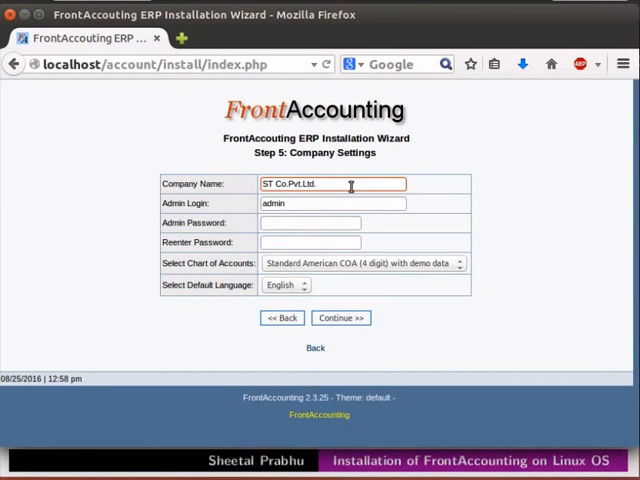
left_click(310, 222)
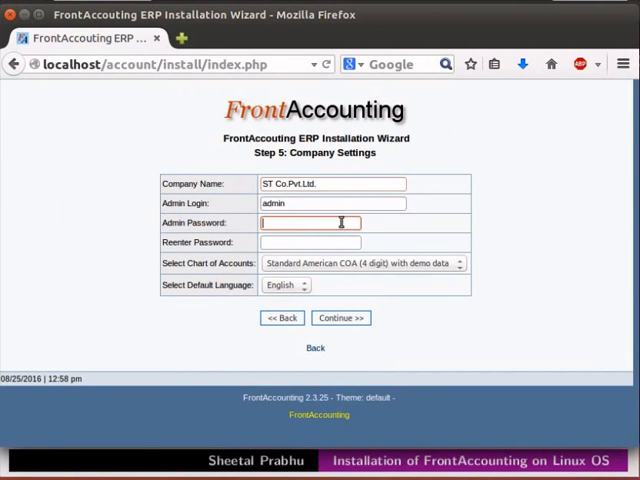
type("password")
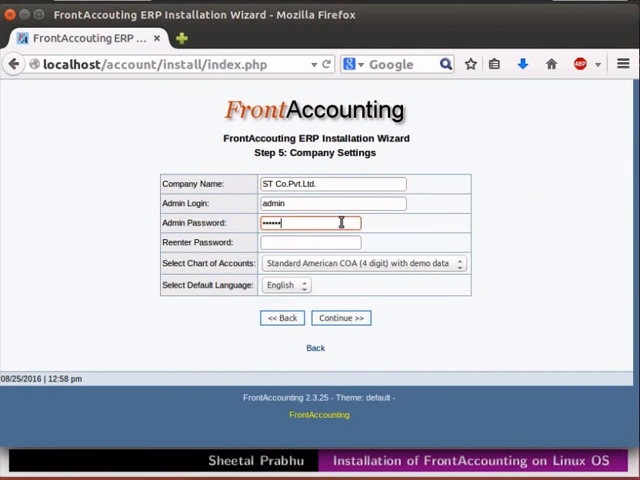
type("•")
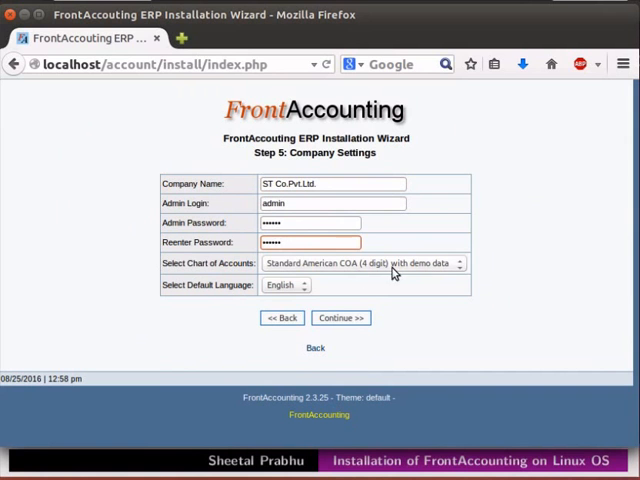
Step: Choose 'Standard new company American COA (4 digit)', keep English, and submit the company settings
left_click(360, 263)
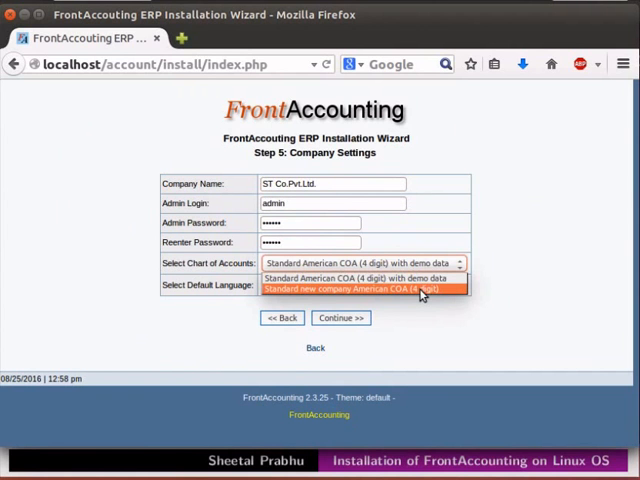
left_click(364, 289)
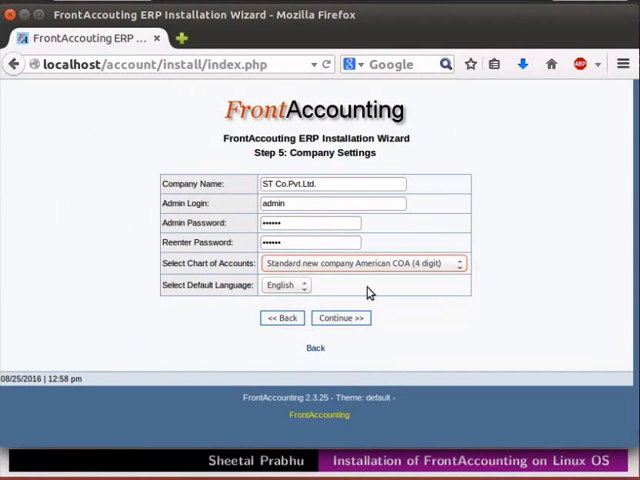
left_click(285, 285)
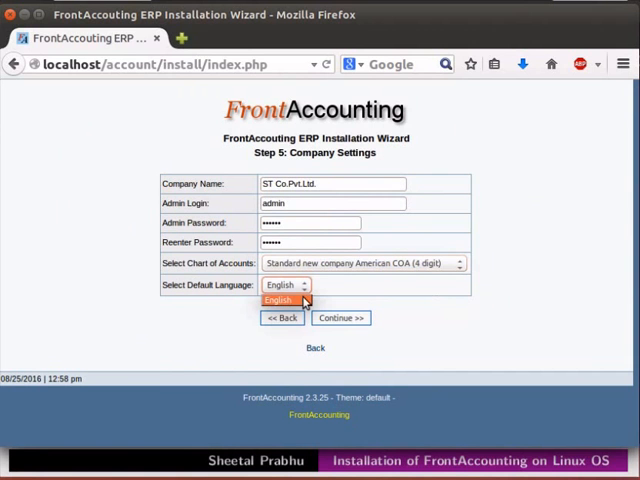
left_click(277, 300)
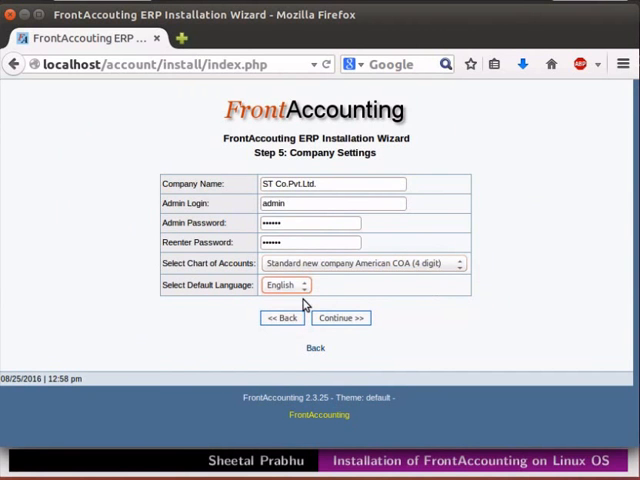
left_click(340, 317)
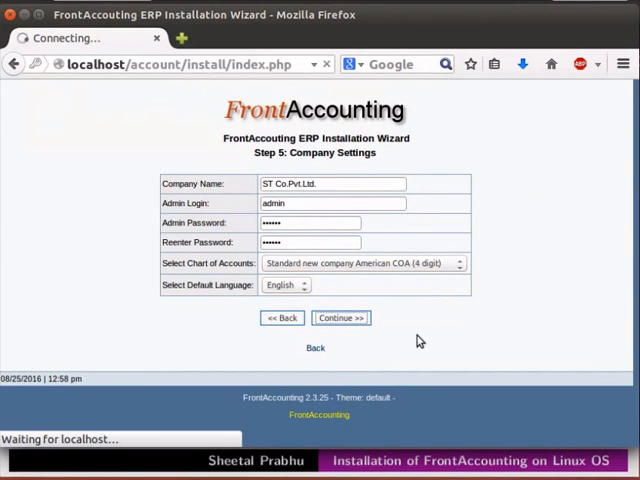
Step: Confirm Continue to finish the wizard and reach the installed-successfully page
left_click(341, 317)
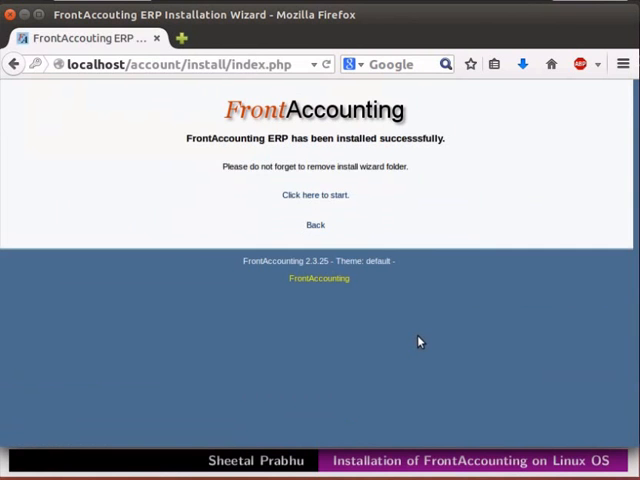
mouse_move(227, 157)
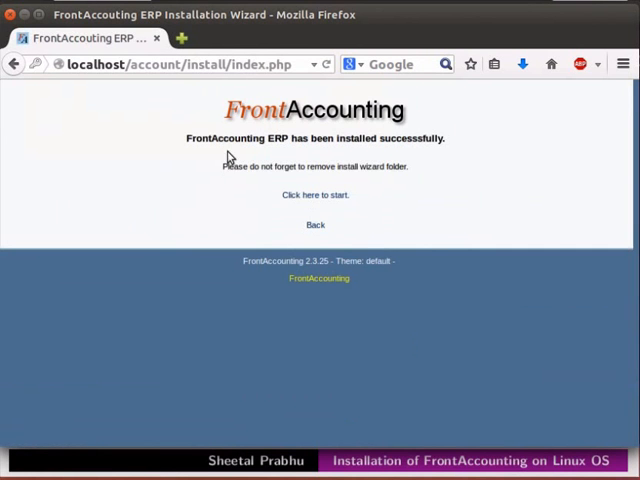
mouse_move(439, 150)
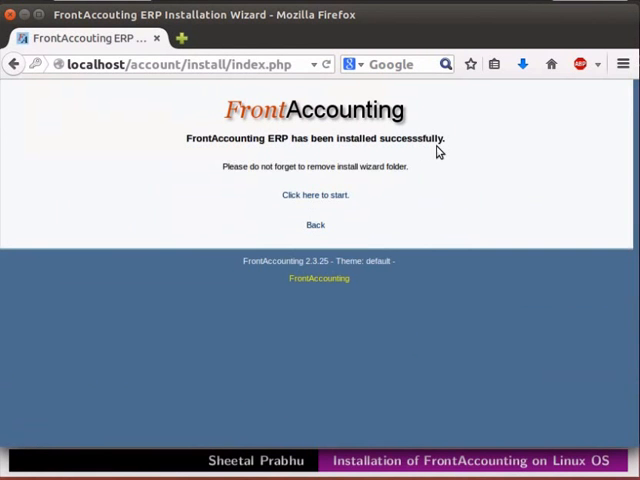